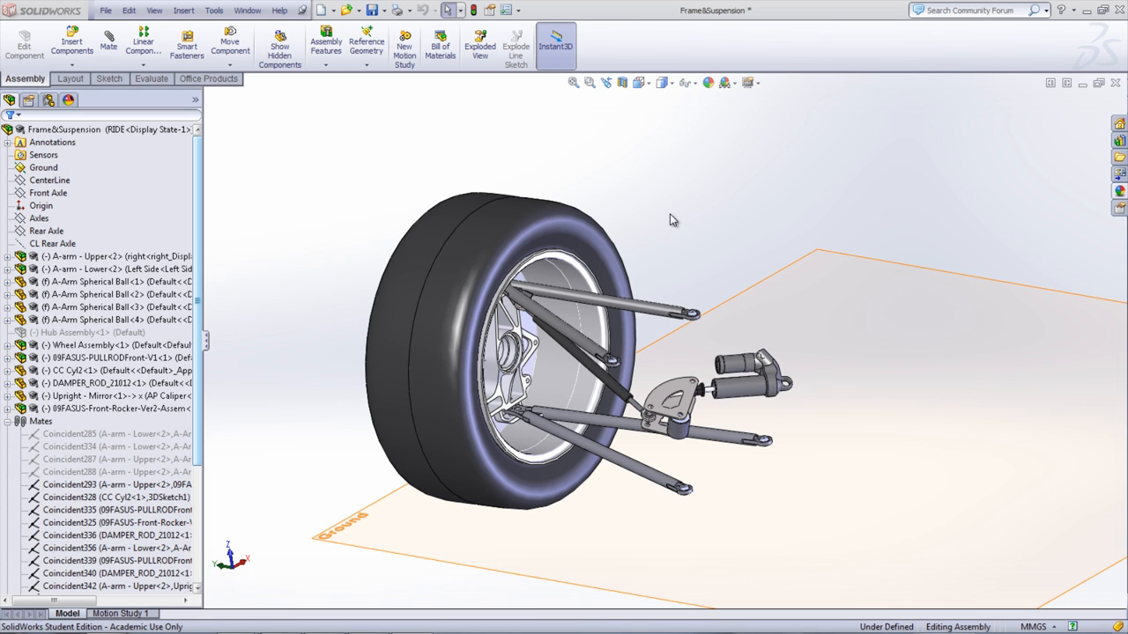
Step: Enable the SolidWorks Motion add-in from the Tools > Add-Ins list and confirm
left_click(213, 11)
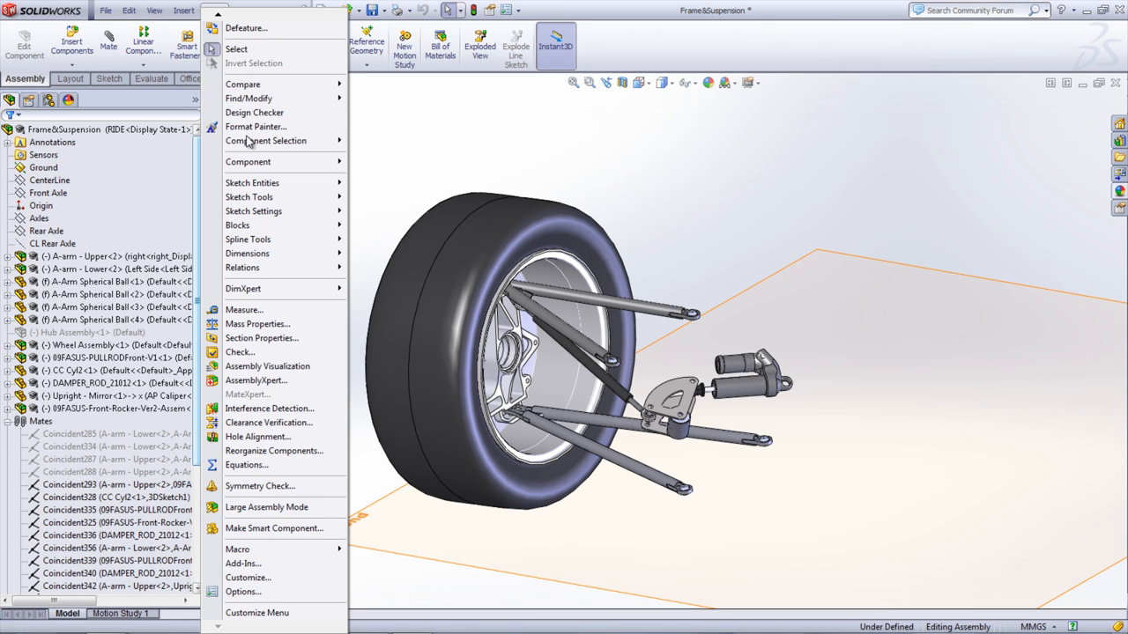
left_click(243, 564)
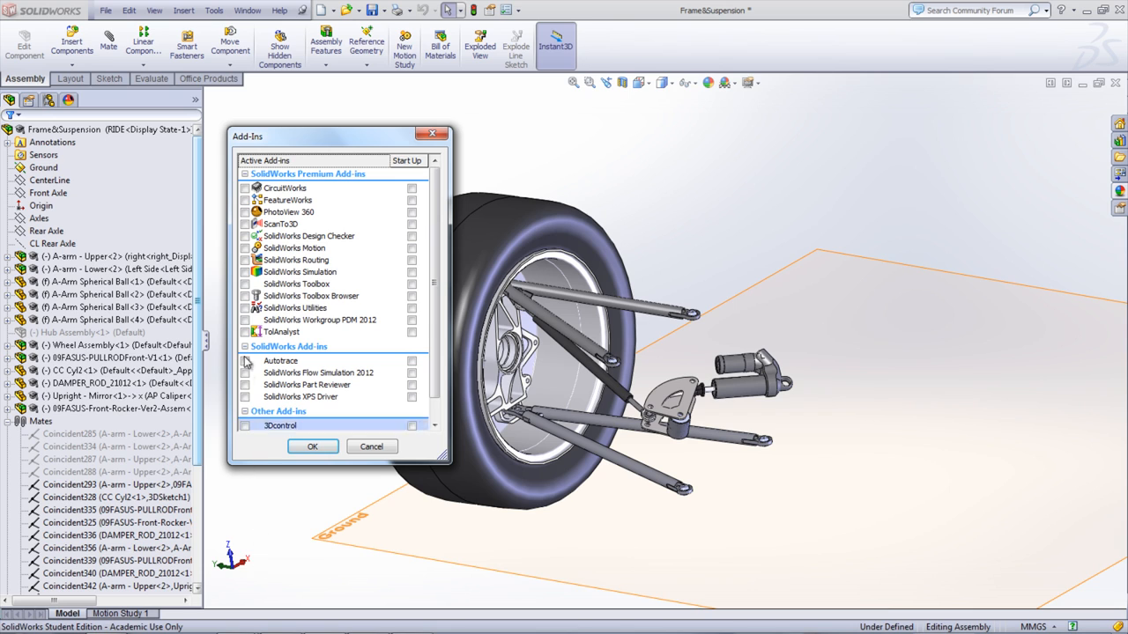
left_click(245, 247)
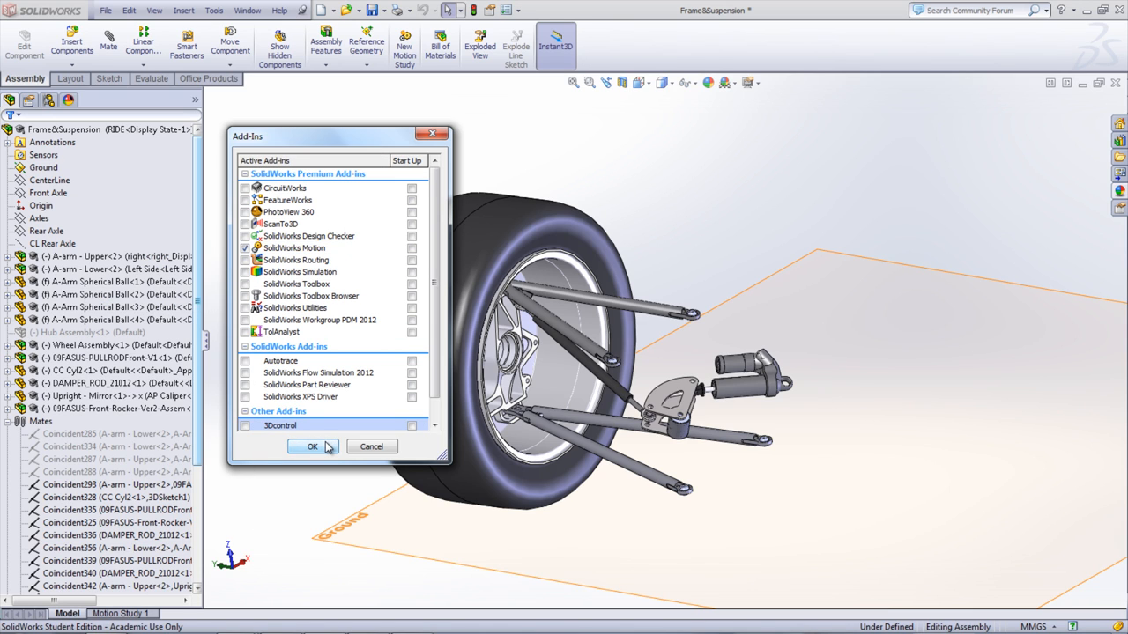
left_click(310, 448)
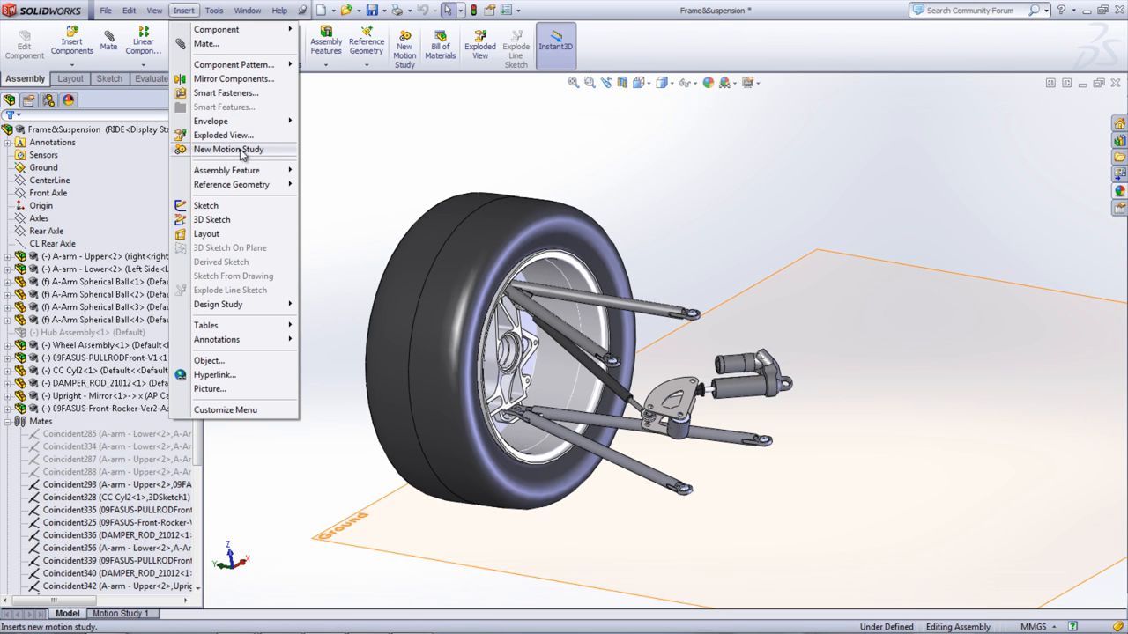
Step: Create Motion Study 2 with its empty timeline listing the assembly components
left_click(229, 148)
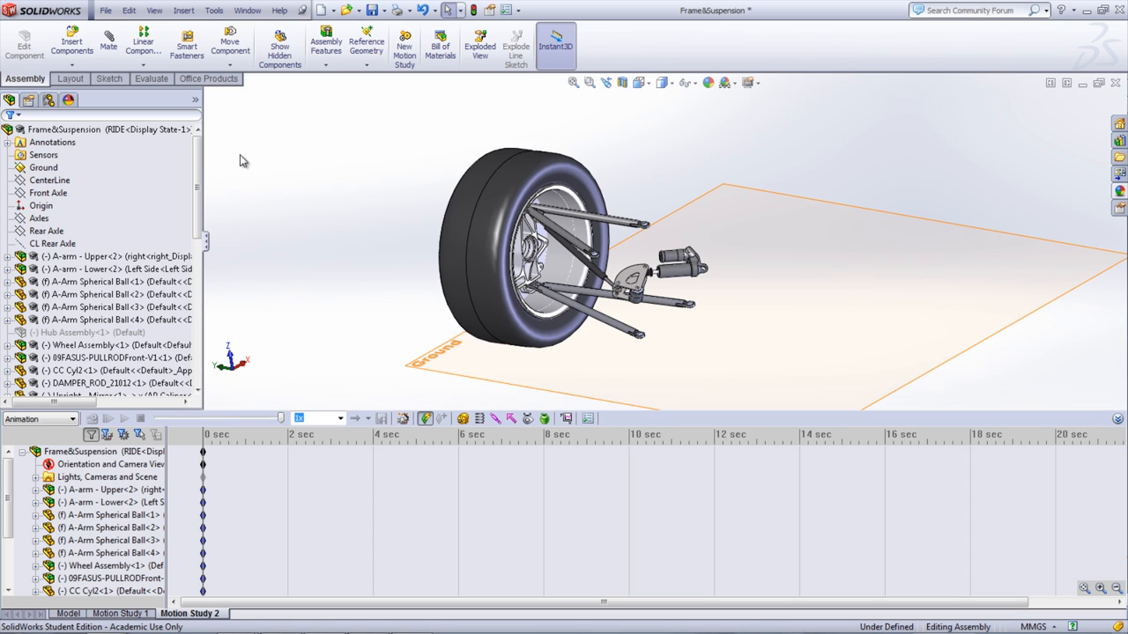
mouse_move(236, 169)
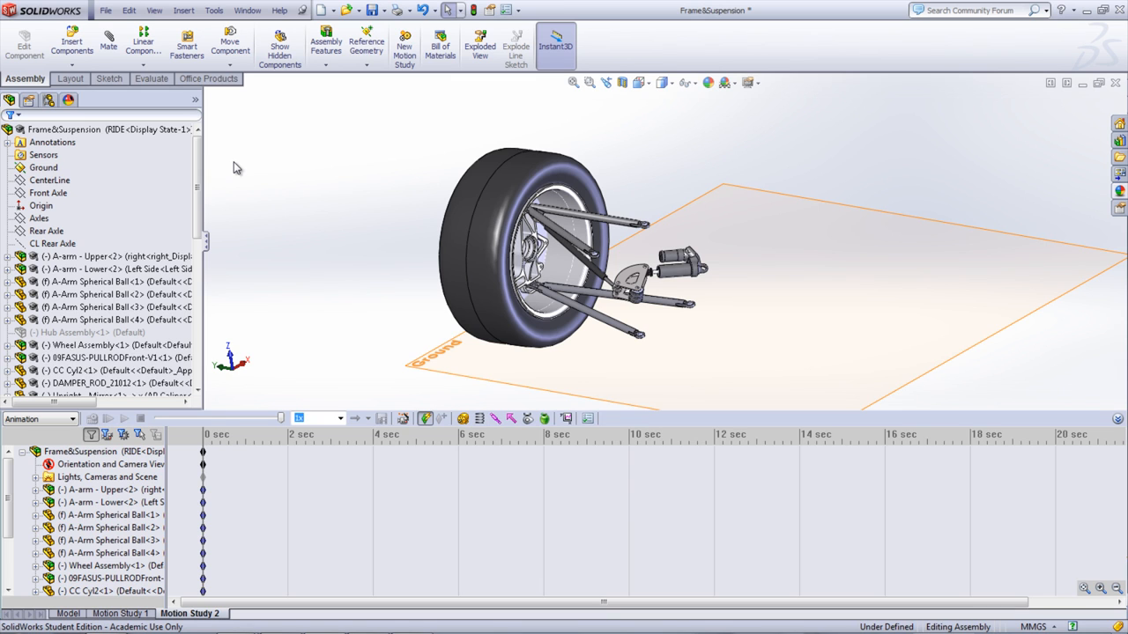
scroll("down", 3)
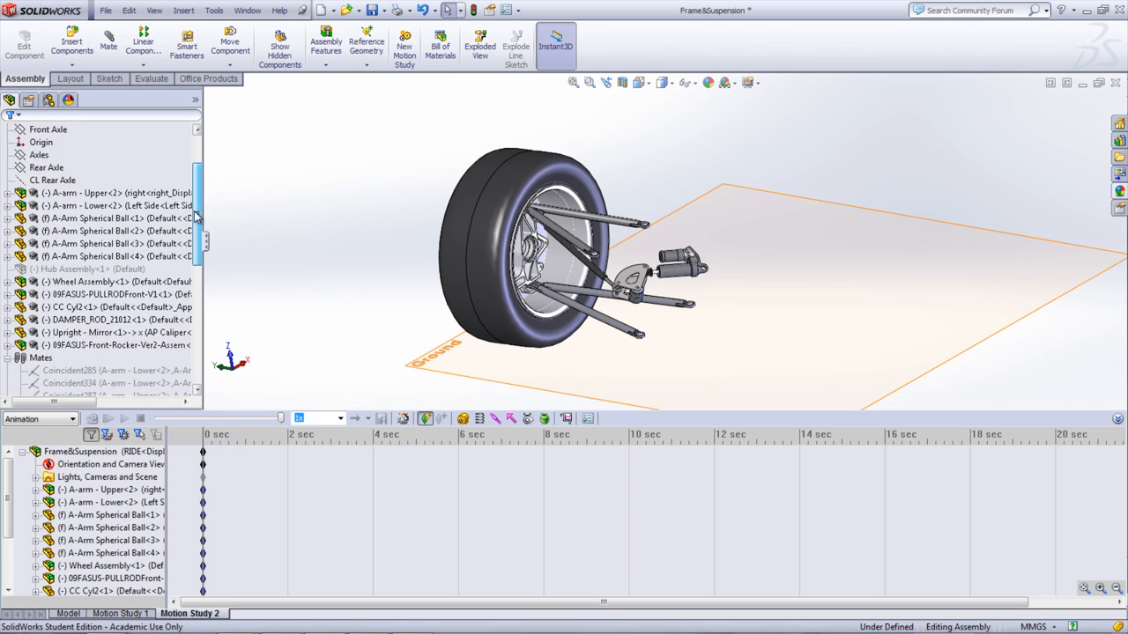
Step: Add an isotropic bushing with 3500 N/mm translational stiffness and damping to mate Coincident293
scroll("down", 3)
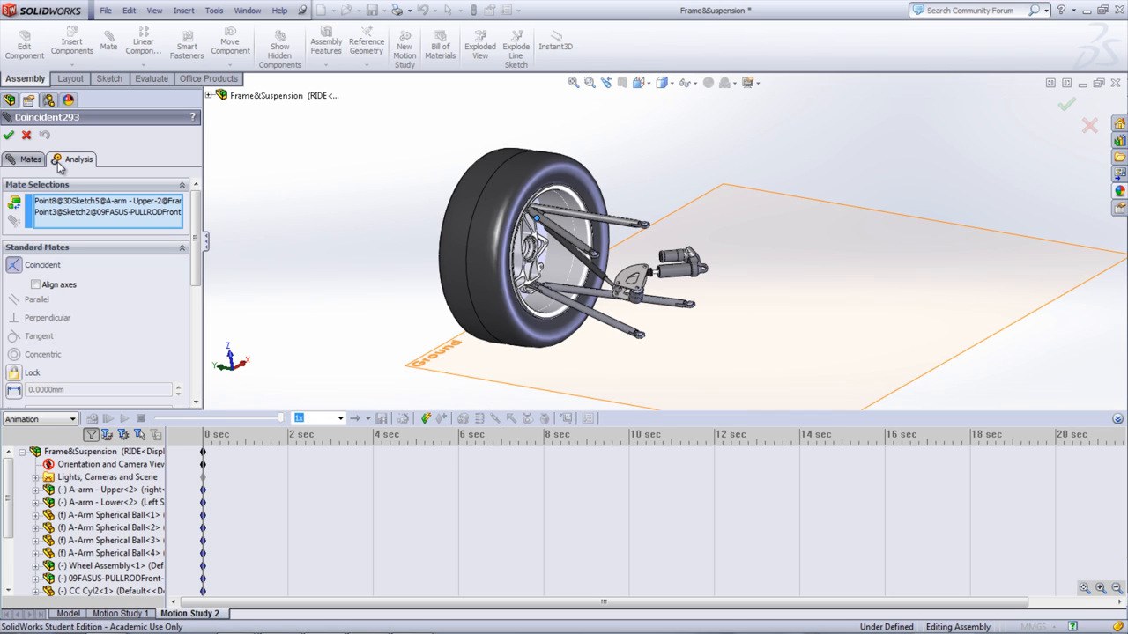
left_click(77, 158)
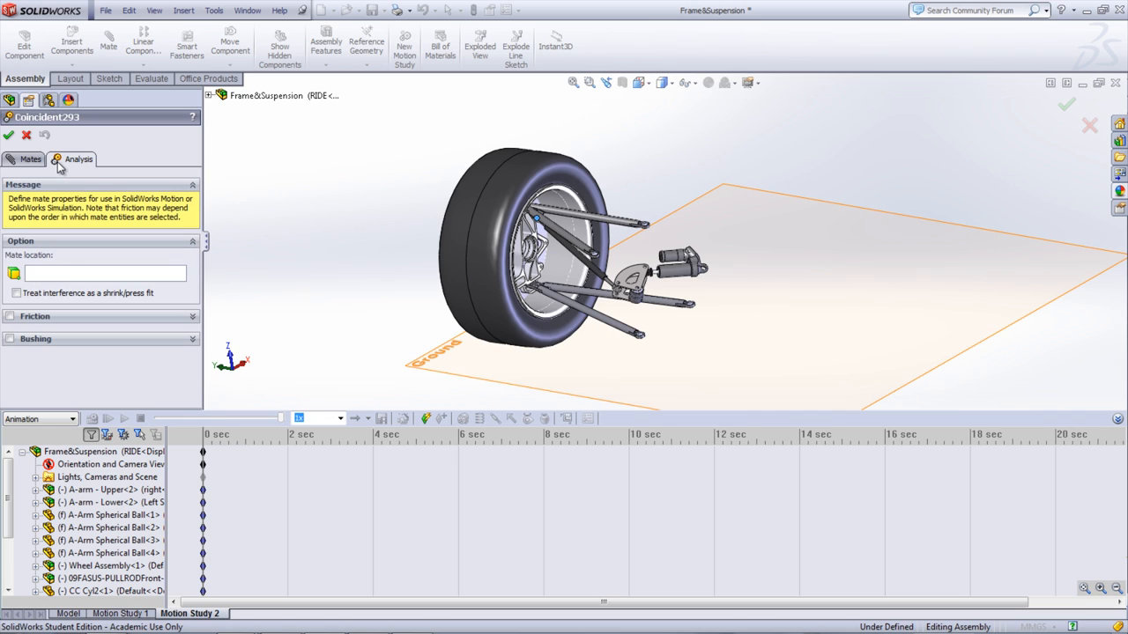
left_click(581, 220)
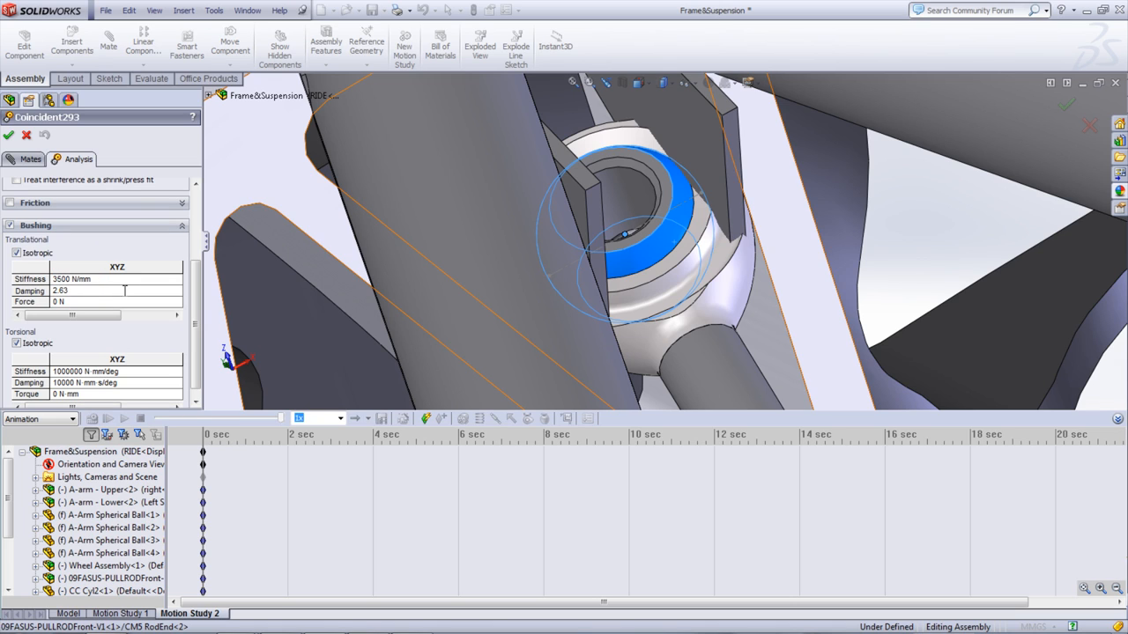
left_click(8, 134)
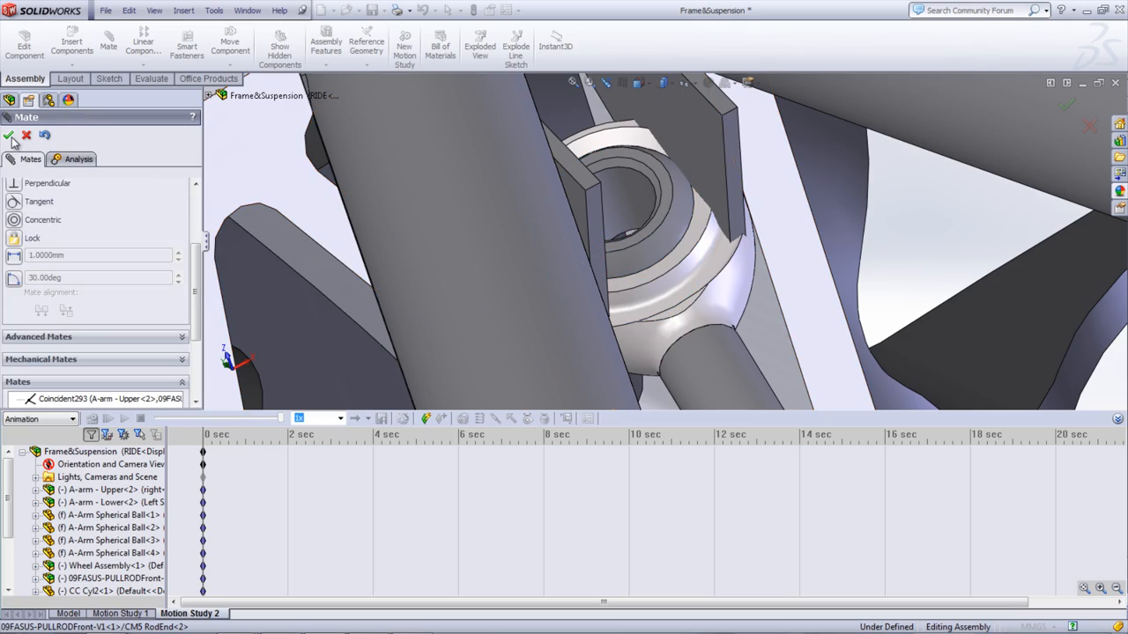
left_click(8, 134)
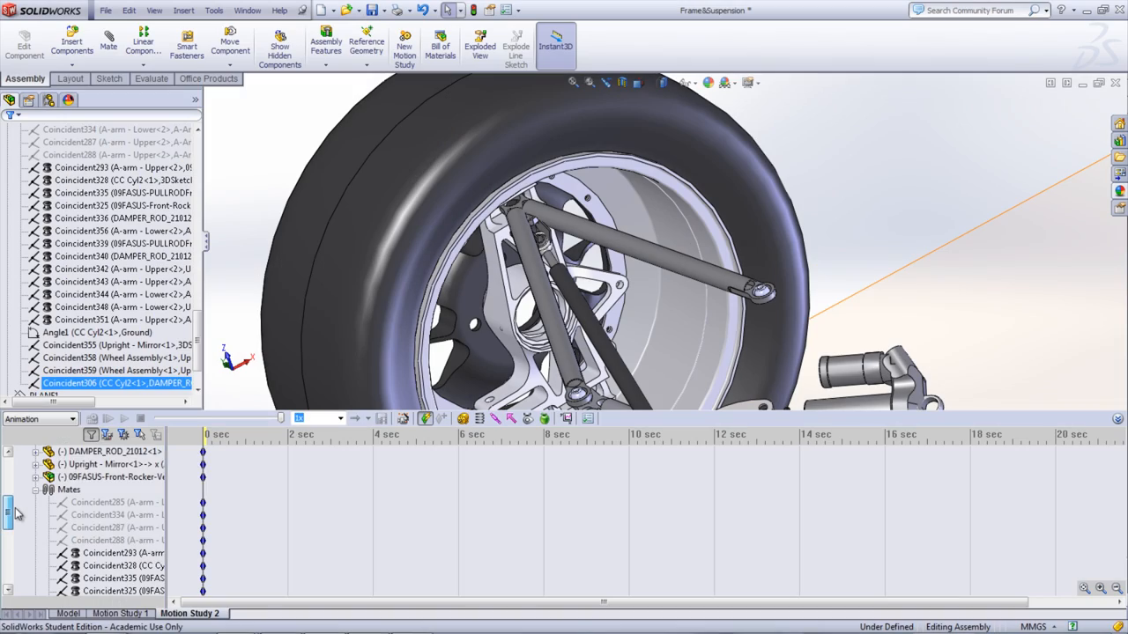
Step: Switch the study to Motion Analysis and add gravity along Z at 9806.65 mm/s^2
scroll("down", 3)
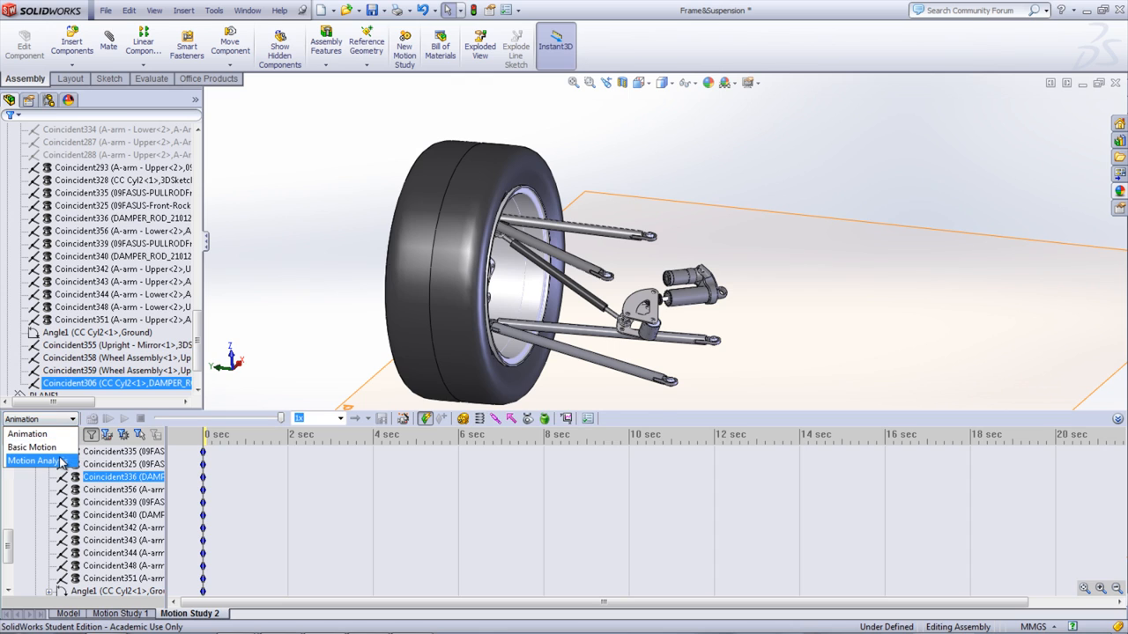
left_click(32, 462)
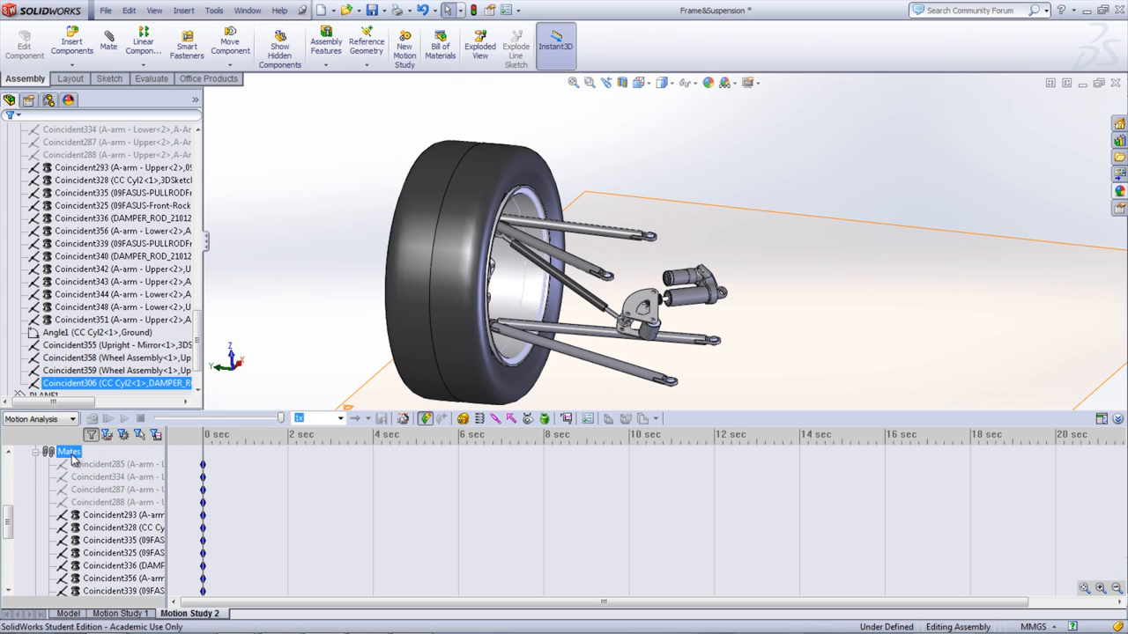
mouse_move(546, 419)
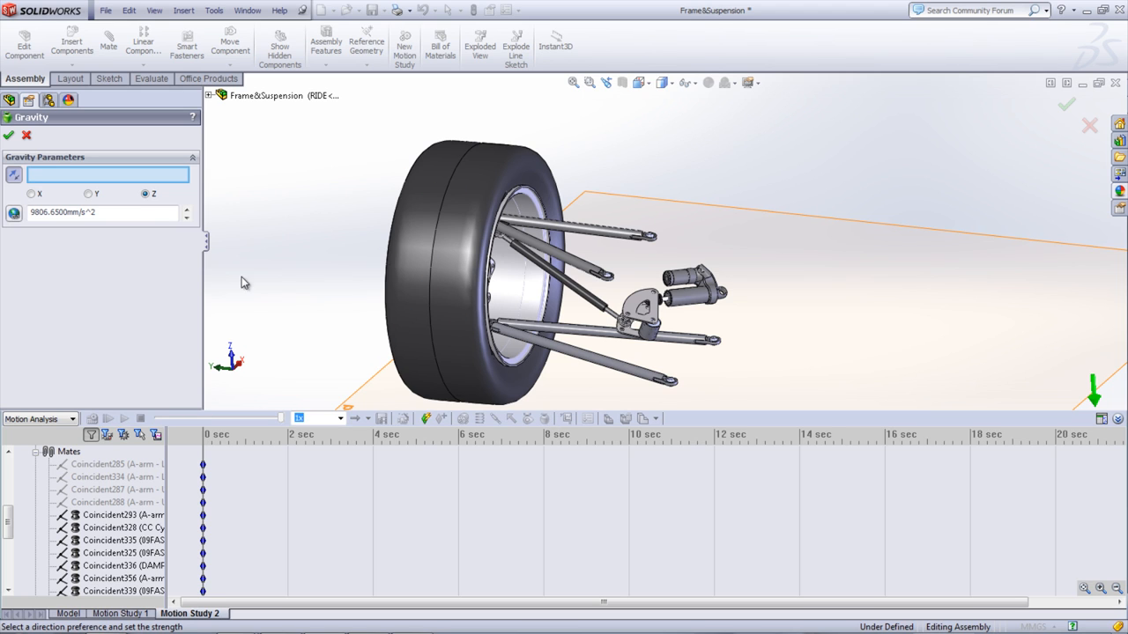
left_click(9, 134)
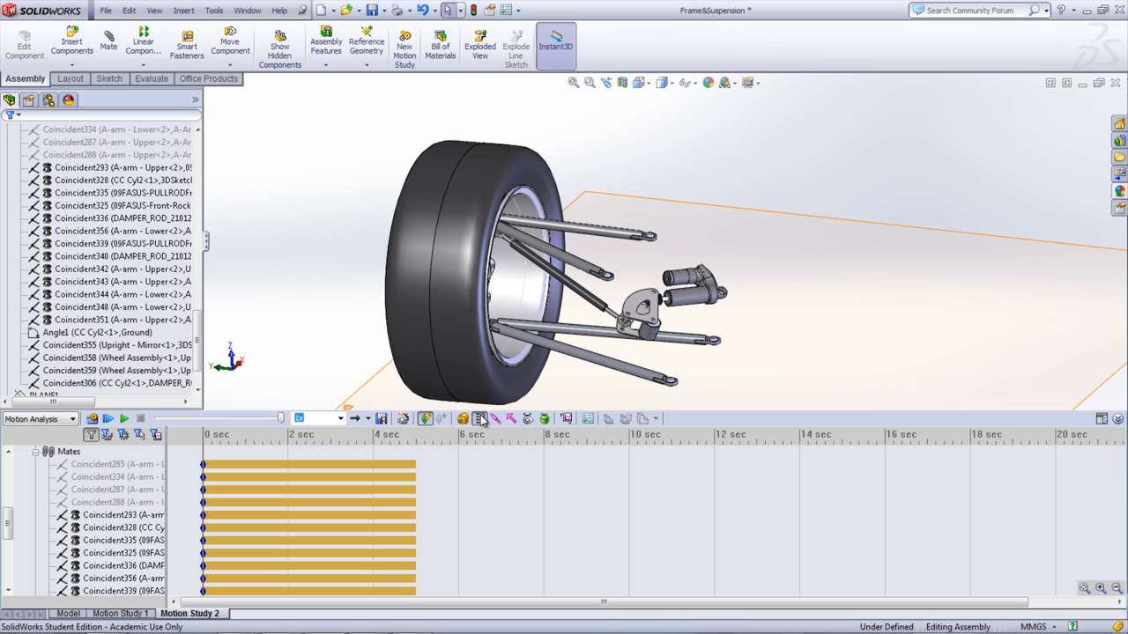
Step: Define a 22 N/mm linear spring across the shock absorber with a linear damper of 0.46
left_click(479, 420)
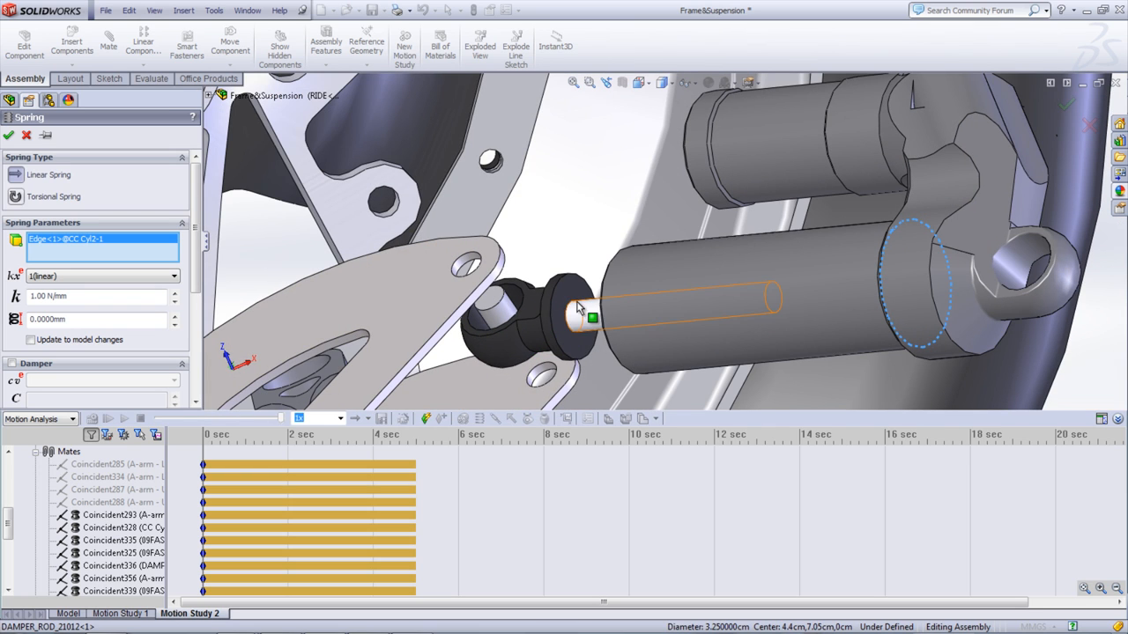
left_click(578, 308)
type("22")
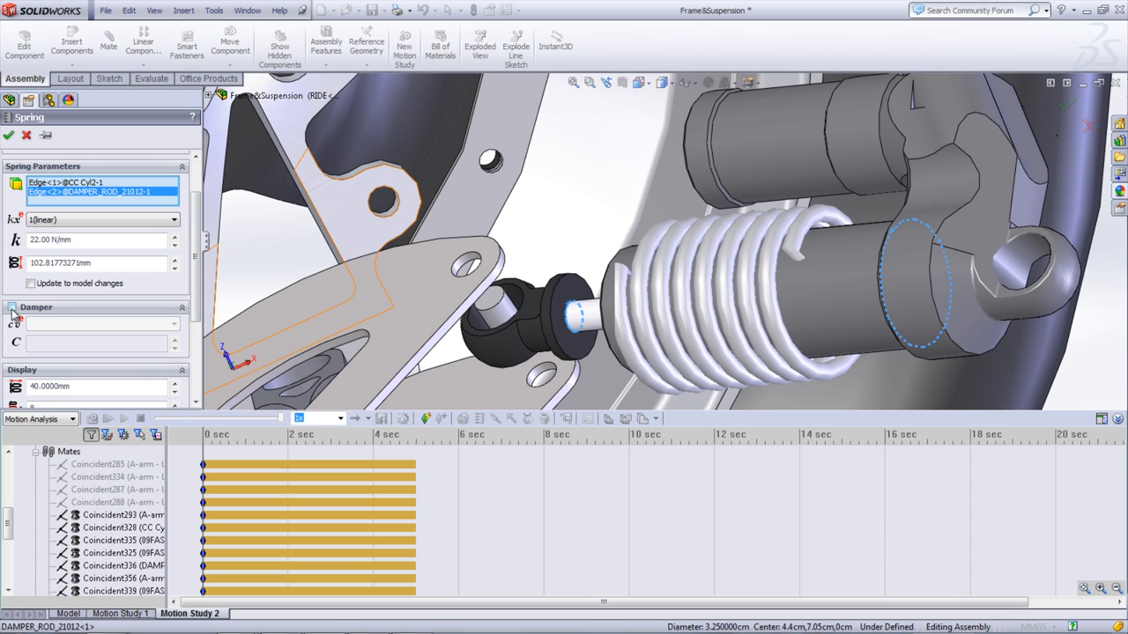
left_click(13, 307)
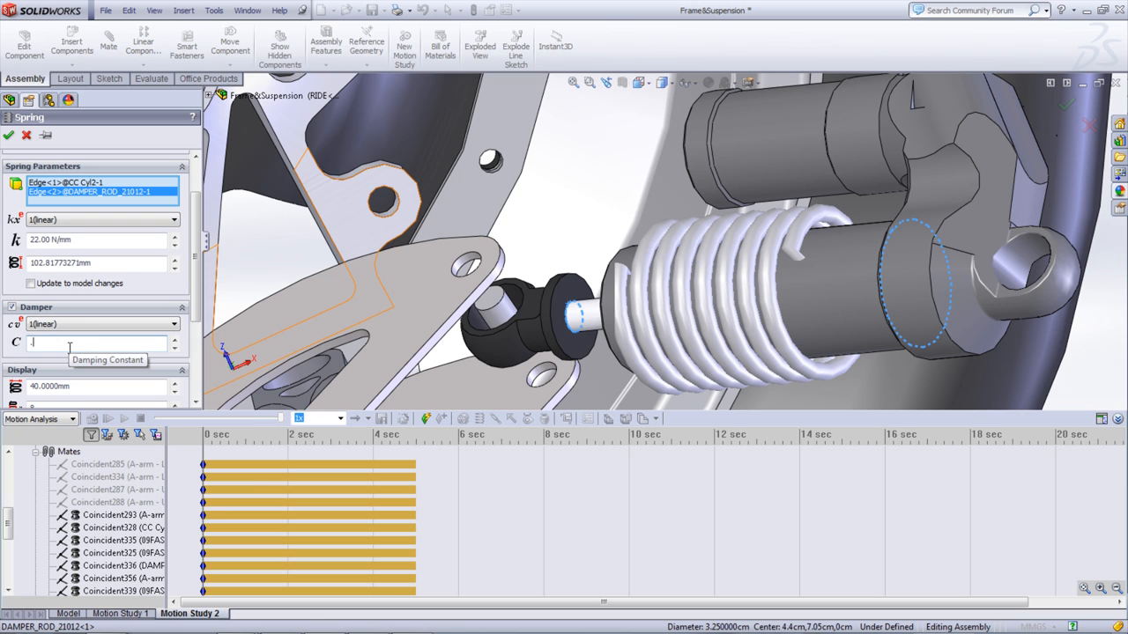
type(".46")
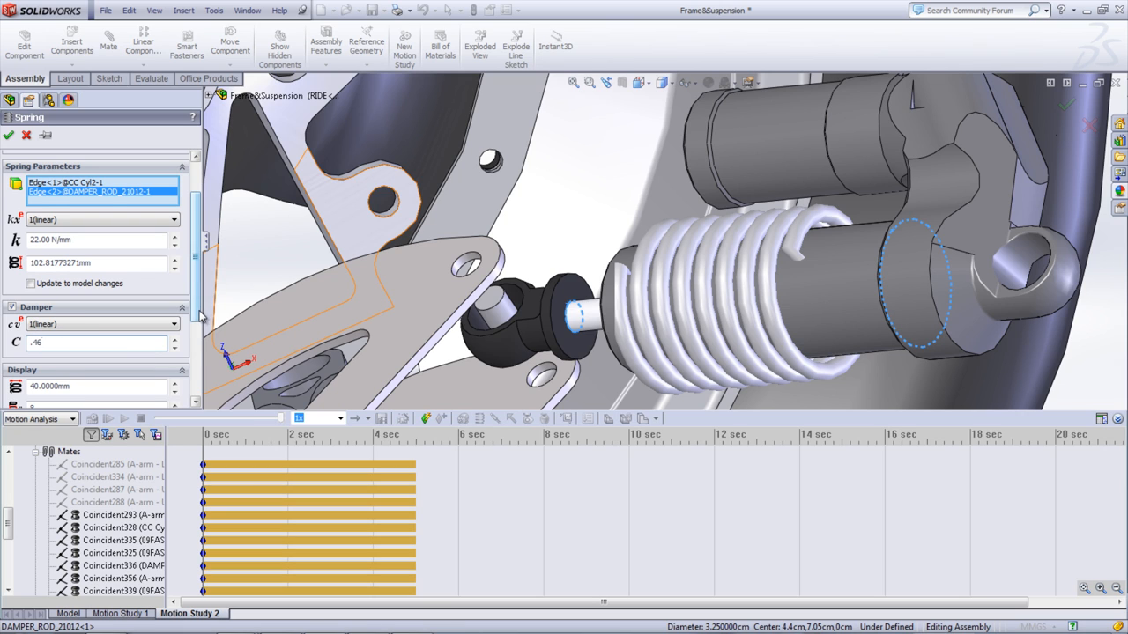
scroll("down", 3)
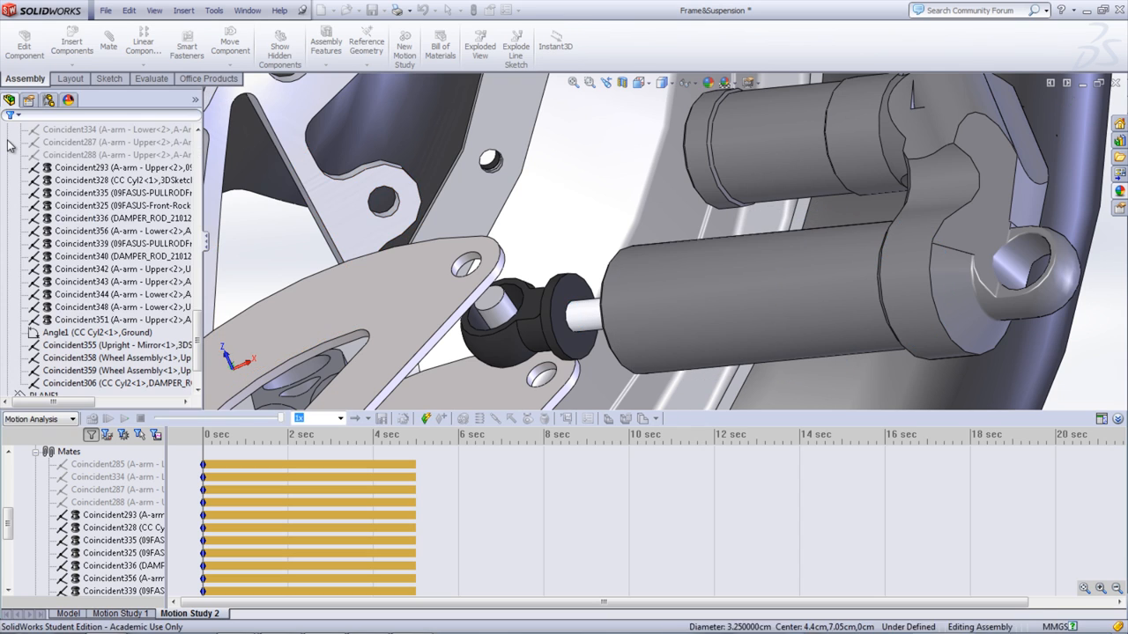
Step: Add a linear actuator motor on the upright face at constant speed 10 mm/s
left_click(123, 219)
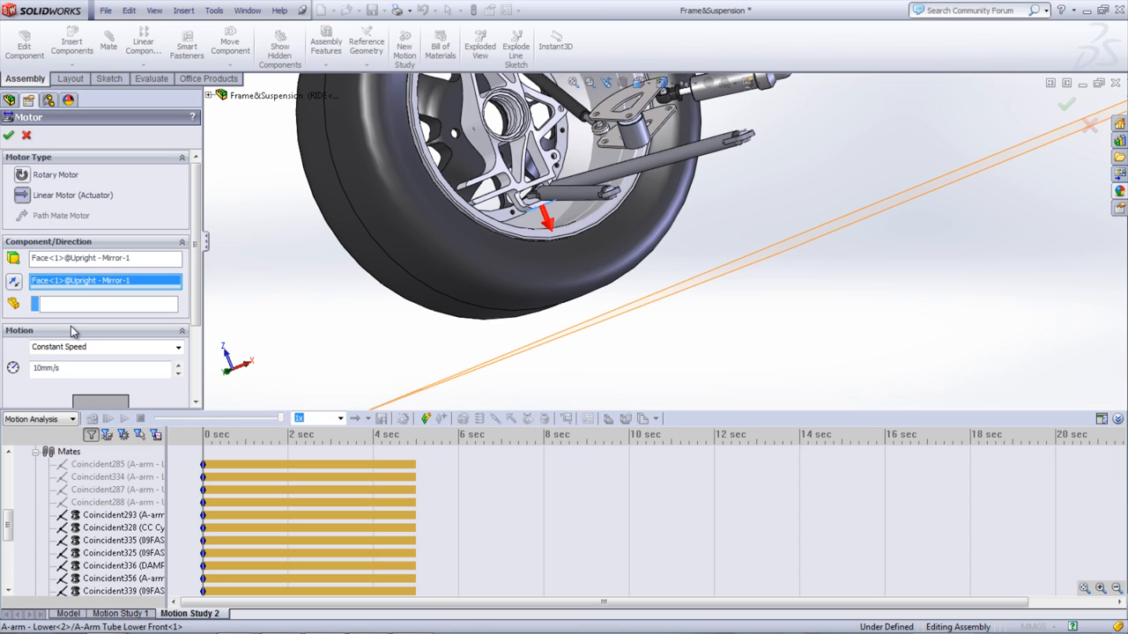
left_click(178, 346)
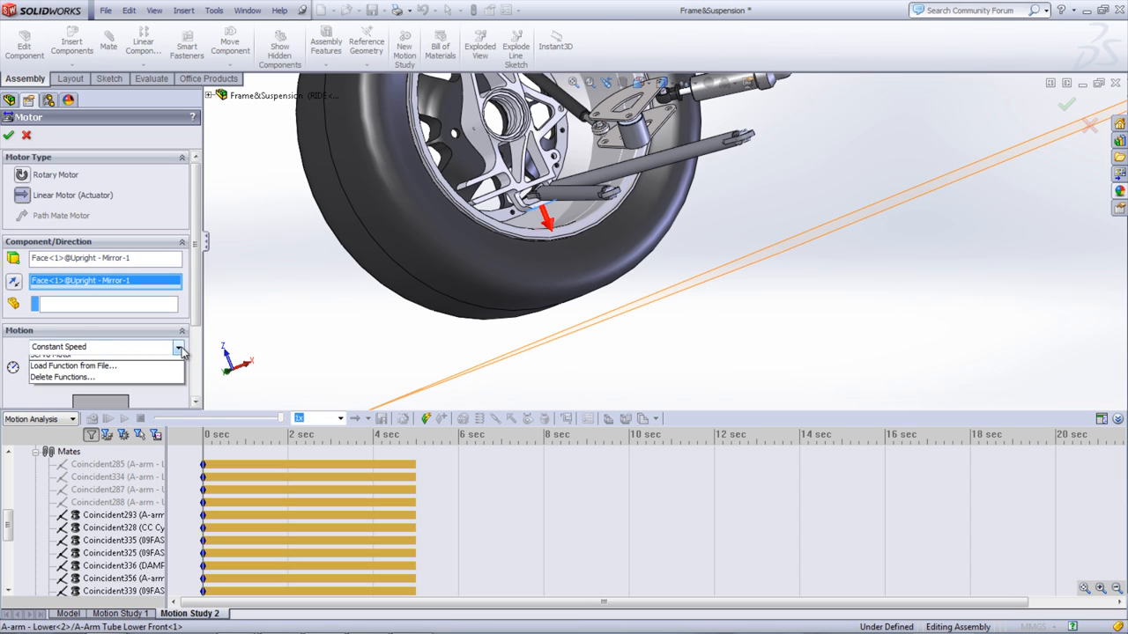
left_click(97, 356)
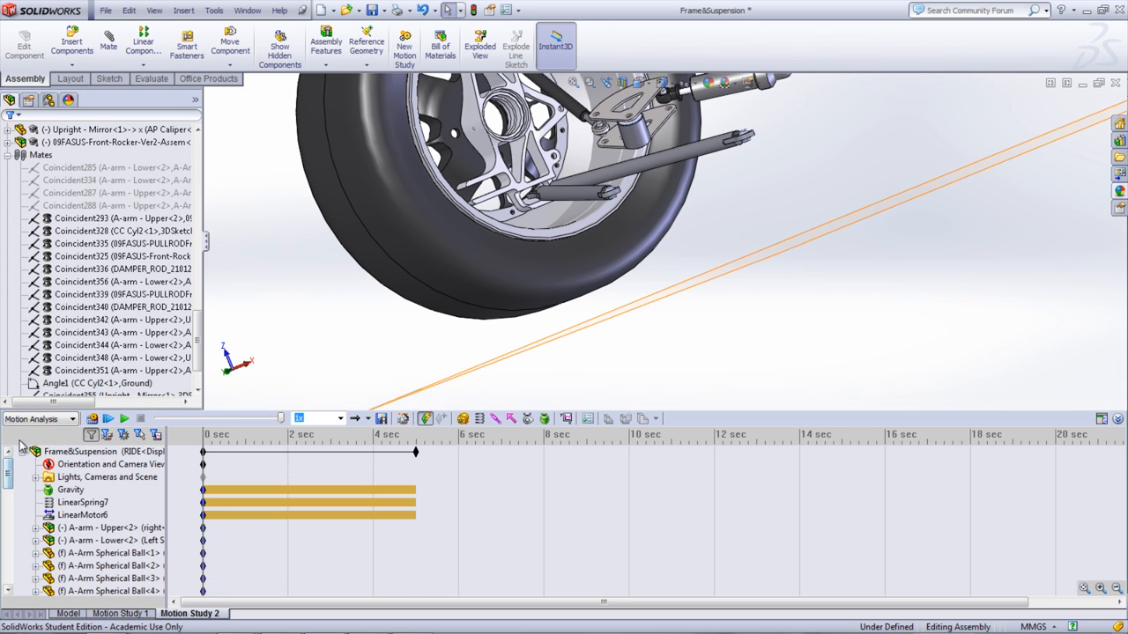
Step: Retime LinearMotor6's key point to 2.28 seconds and start calculating the study
right_click(306, 514)
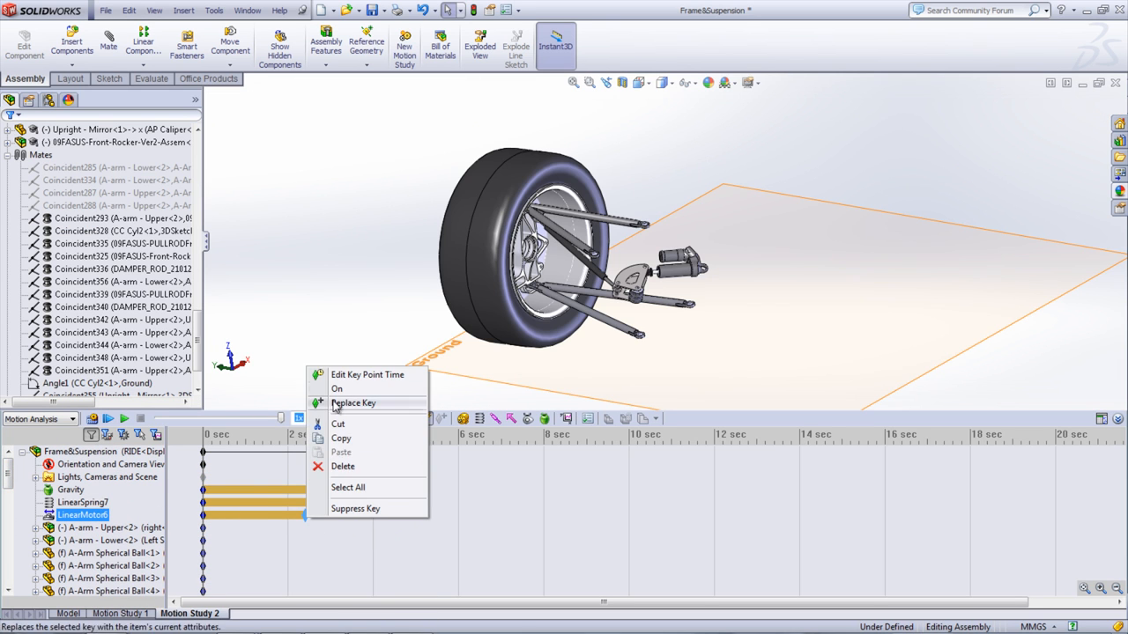
left_click(366, 374)
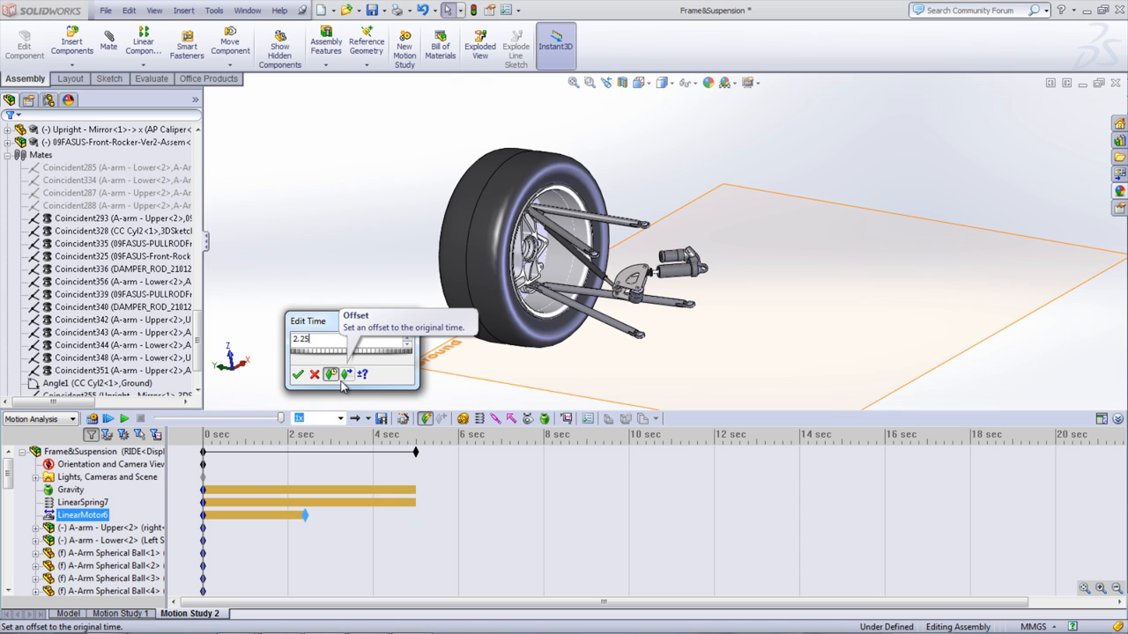
left_click(298, 374)
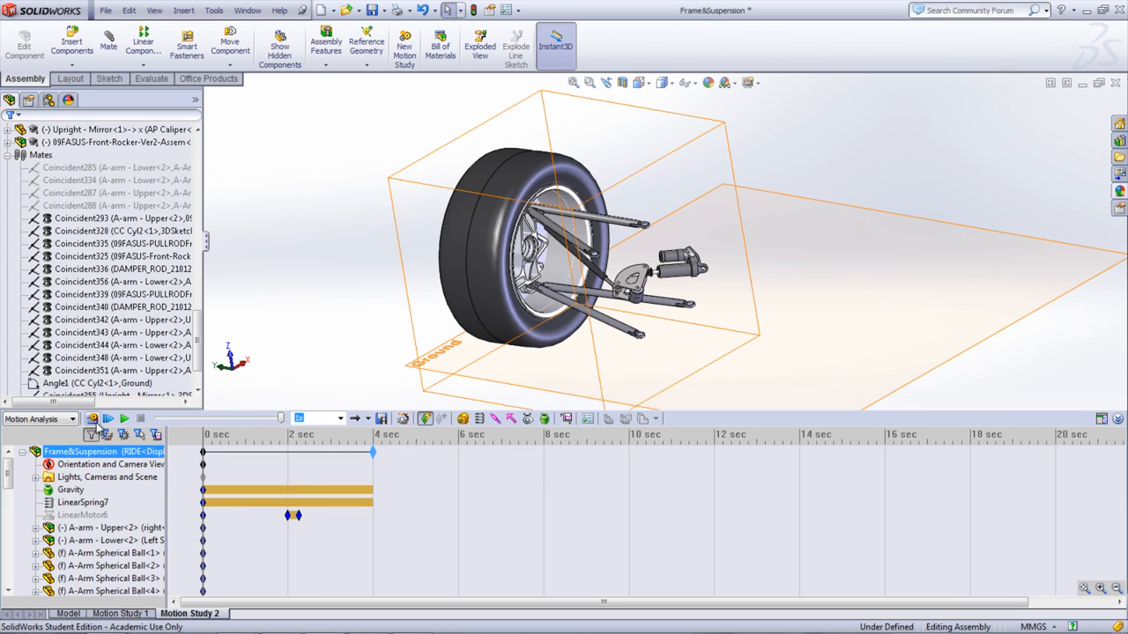
left_click(108, 420)
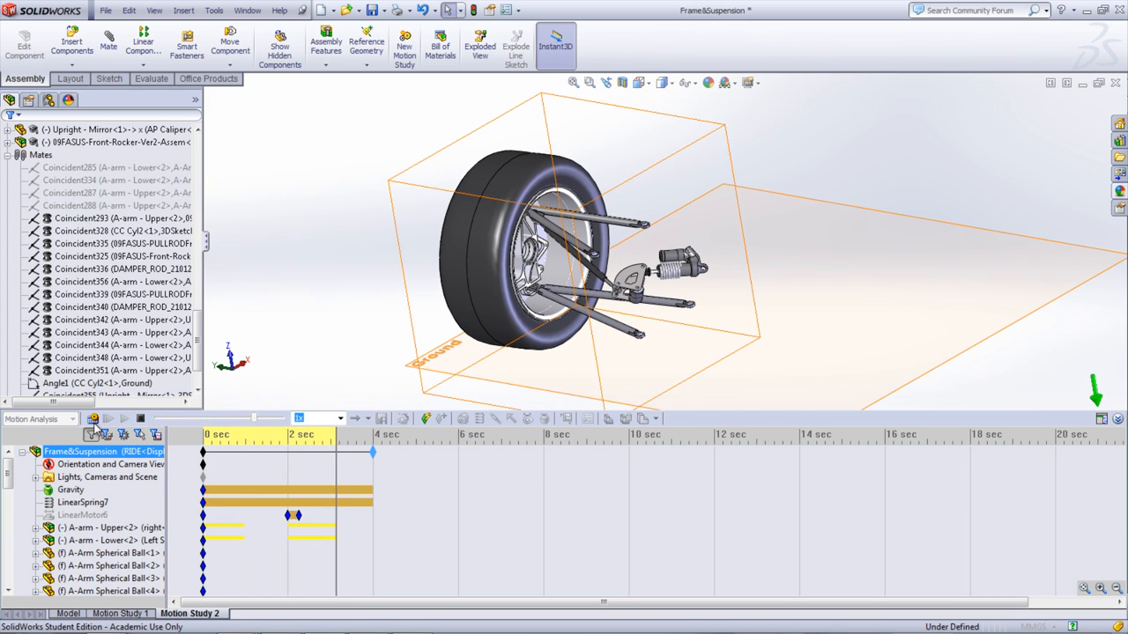
Step: Recalculate the study and select the Mates (0 Redundancies) group in the MotionManager tree
left_click(107, 420)
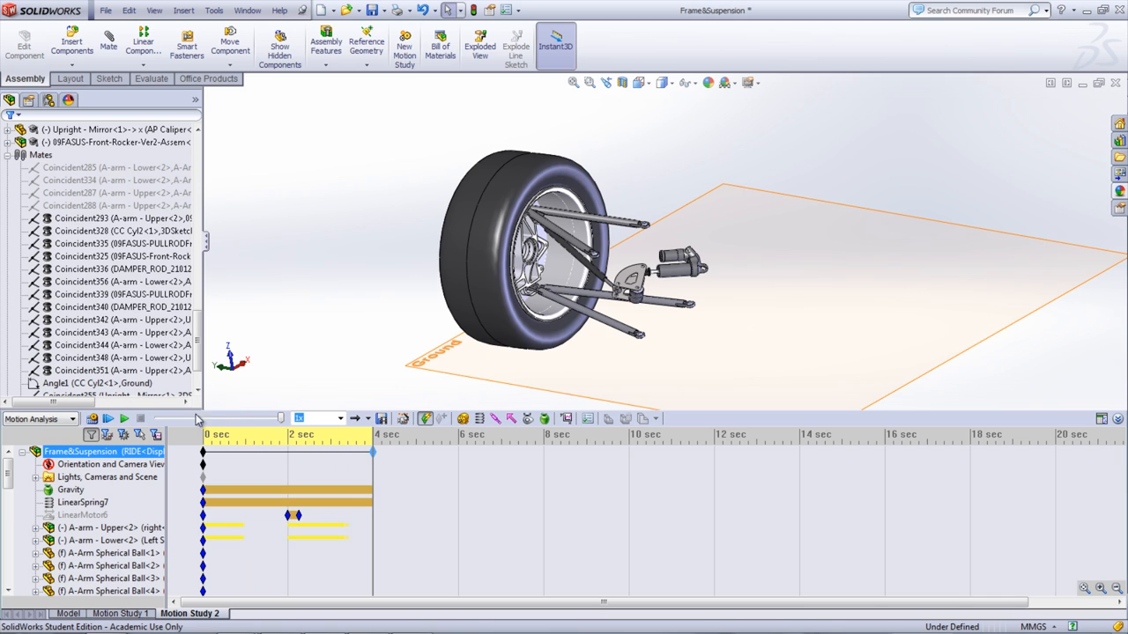
scroll("down", 3)
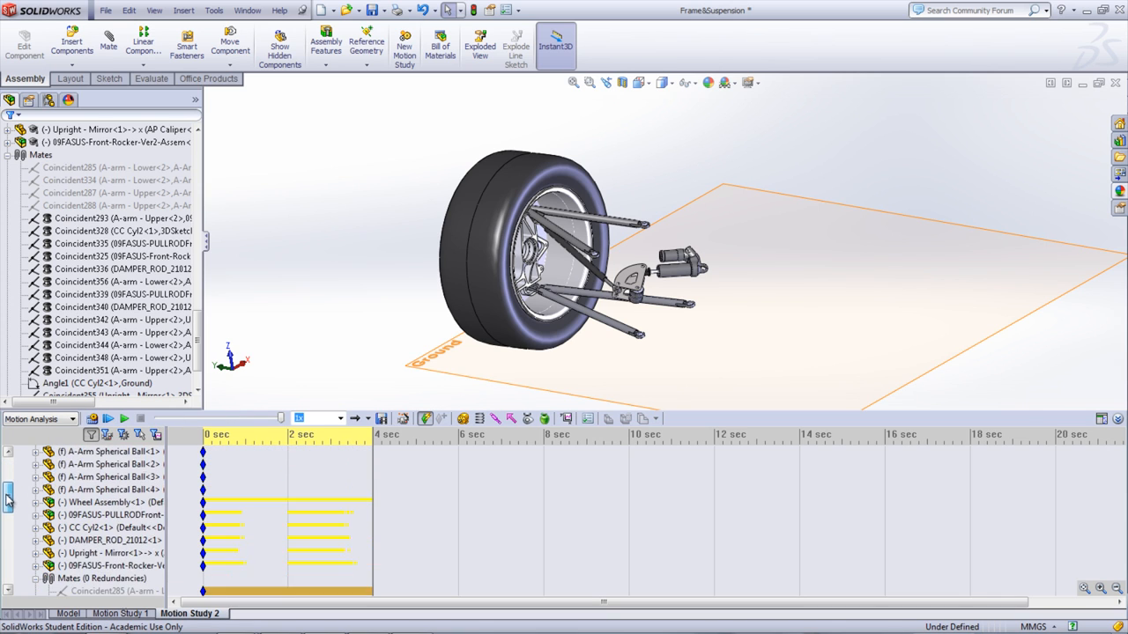
scroll("down", 3)
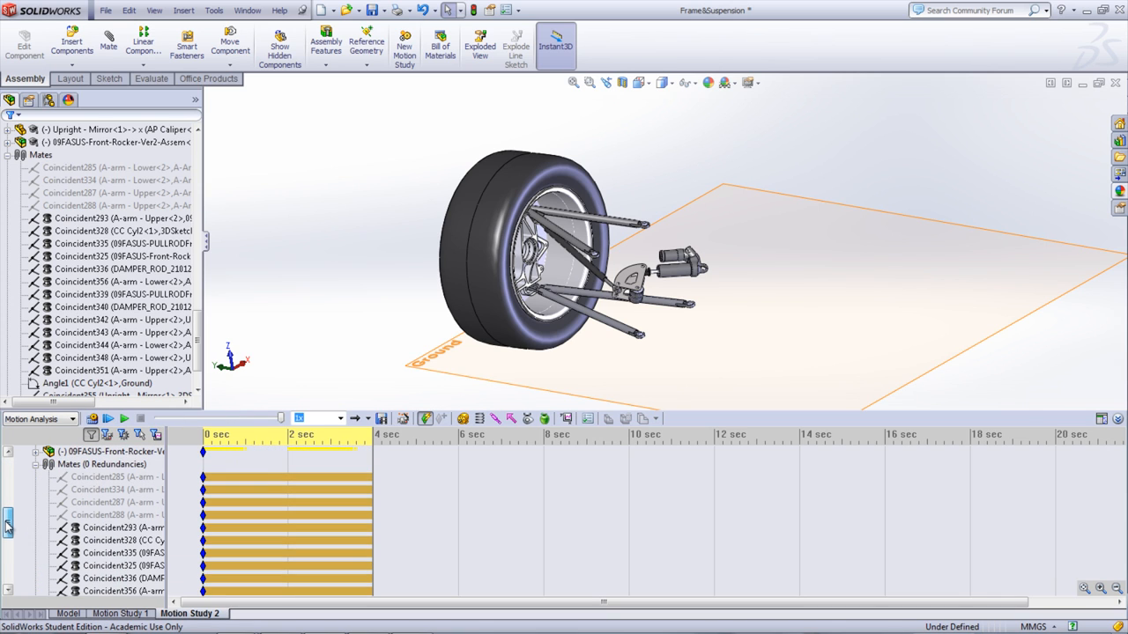
left_click(99, 476)
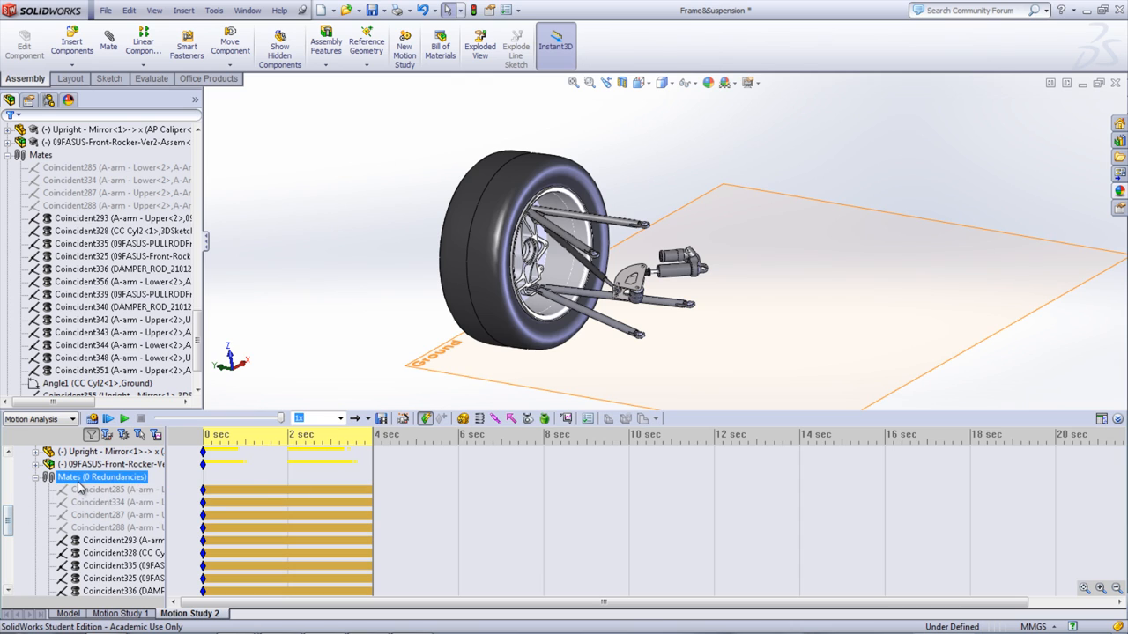
mouse_move(99, 490)
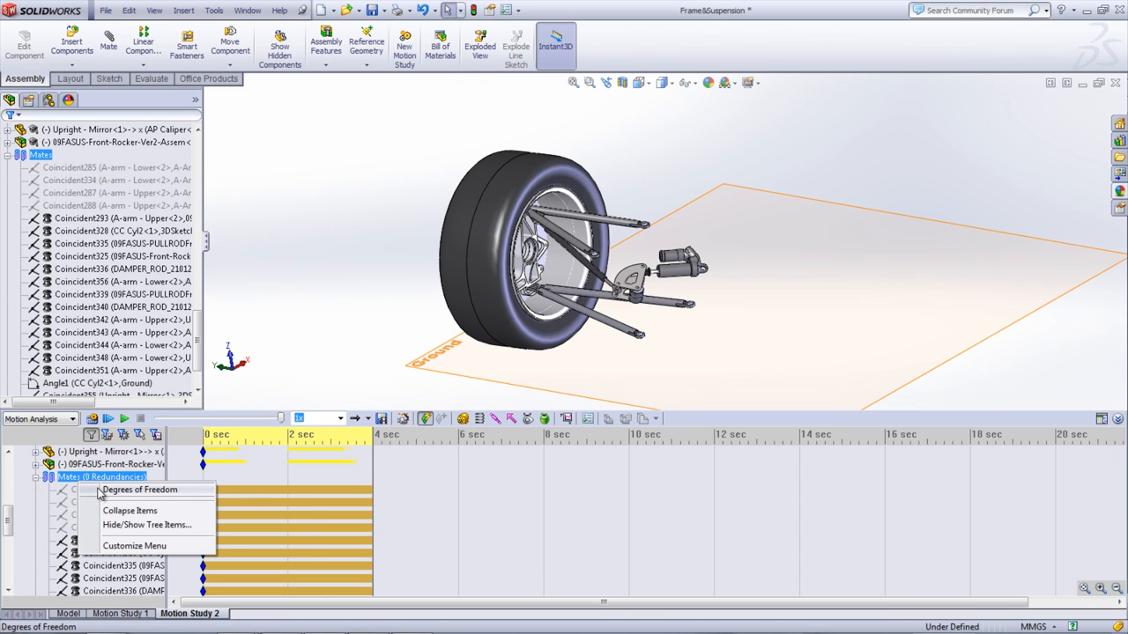
Step: View the degrees-of-freedom report showing 36 actual DOF and zero redundancies, then close it
left_click(139, 490)
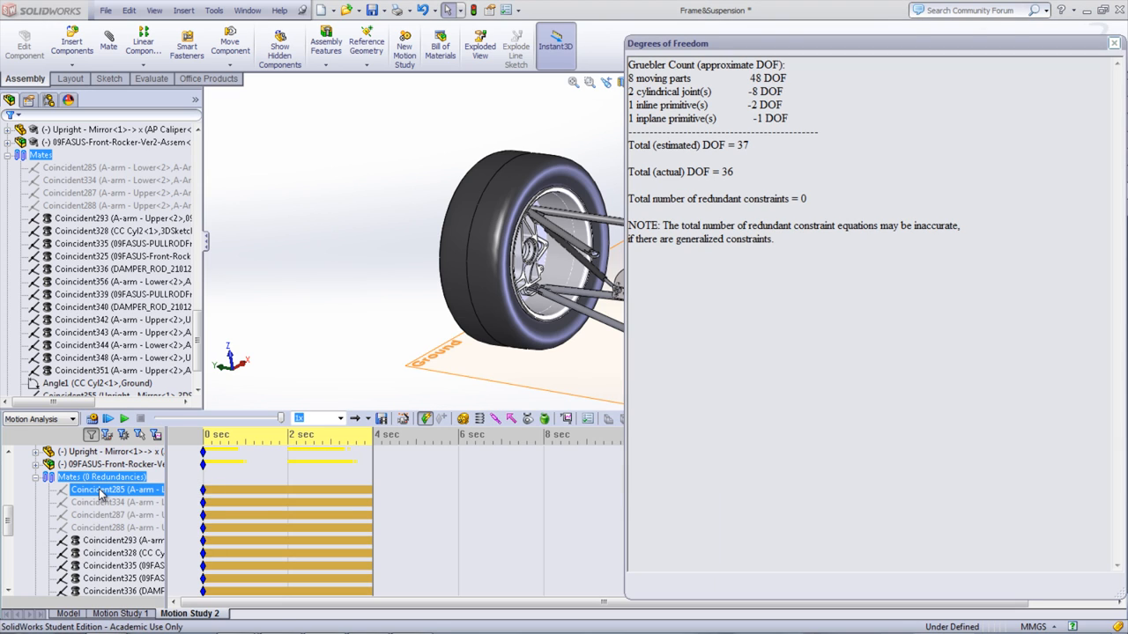
mouse_move(115, 490)
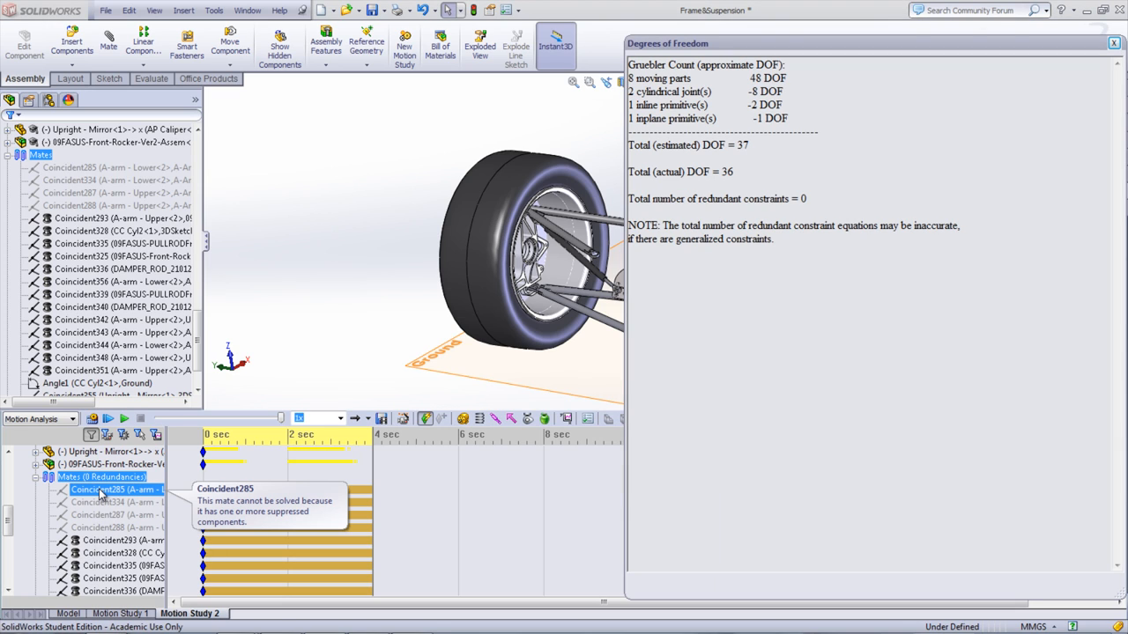
left_click(123, 231)
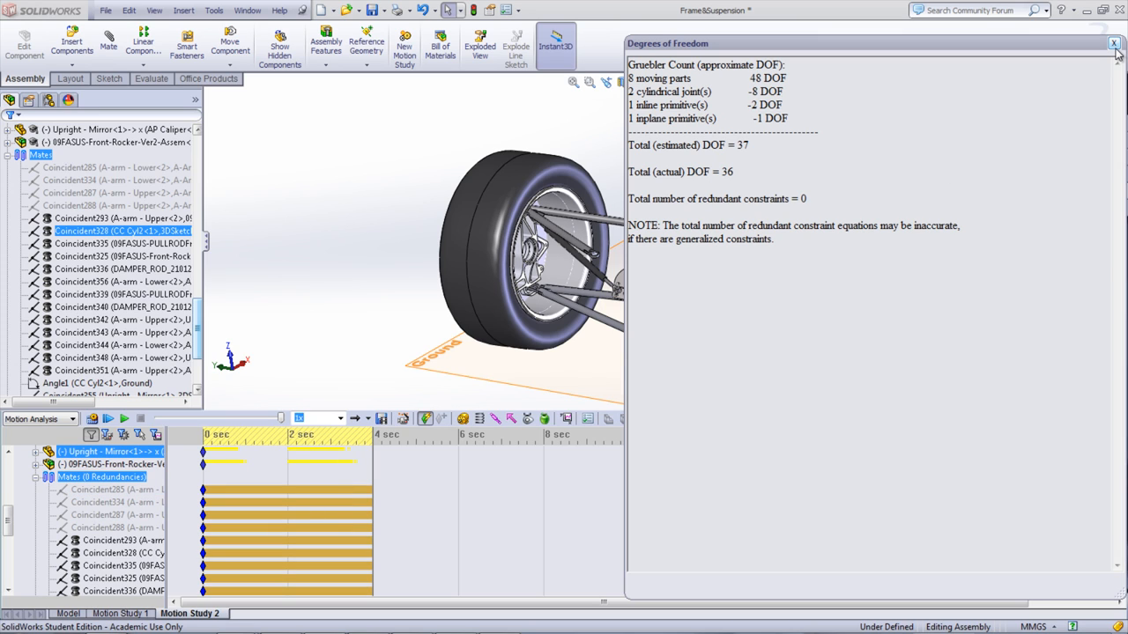
left_click(1114, 42)
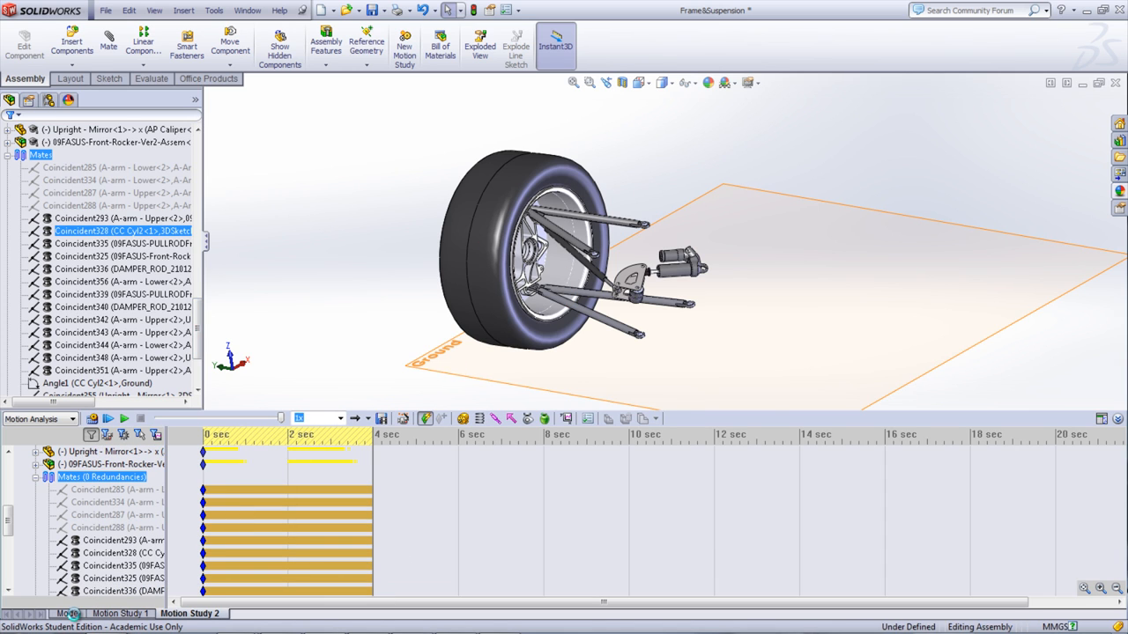
left_click(67, 613)
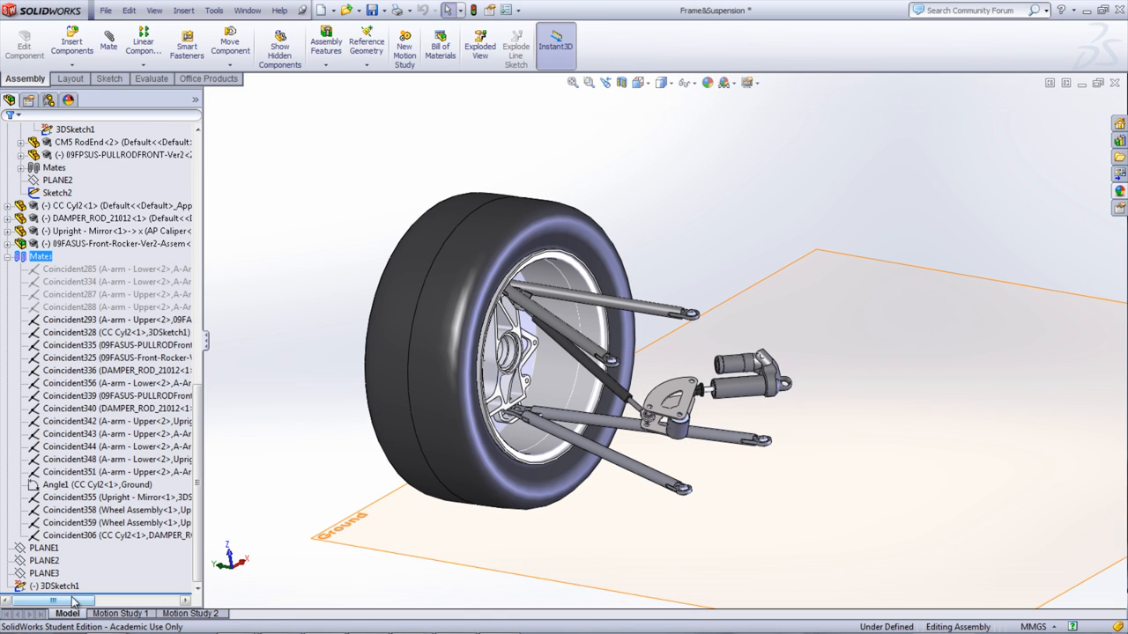
right_click(116, 320)
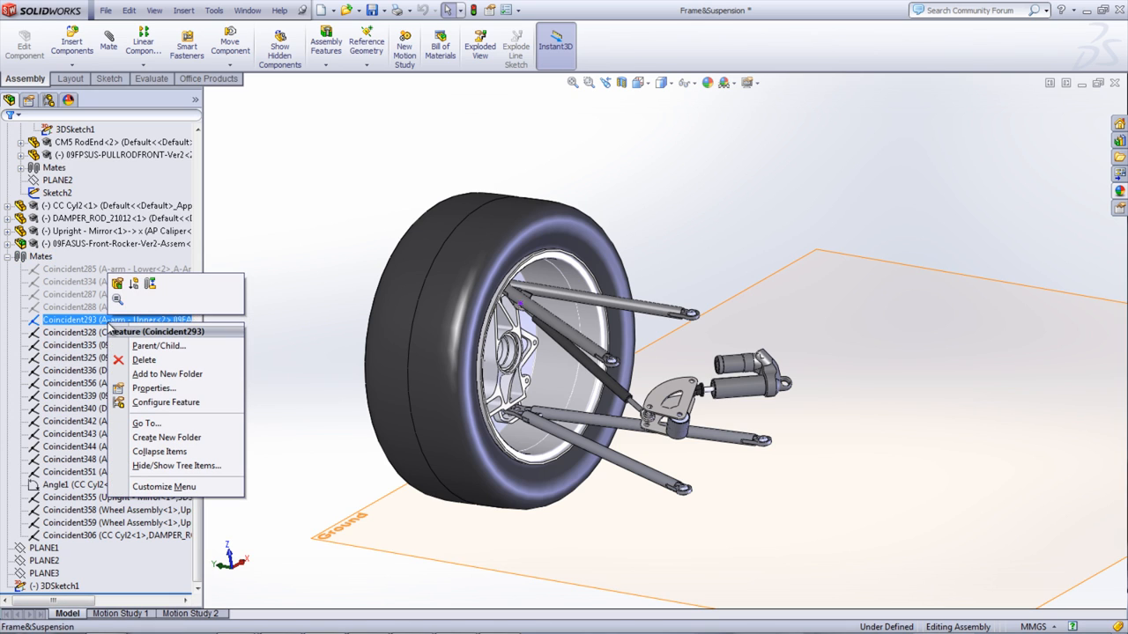
mouse_move(120, 284)
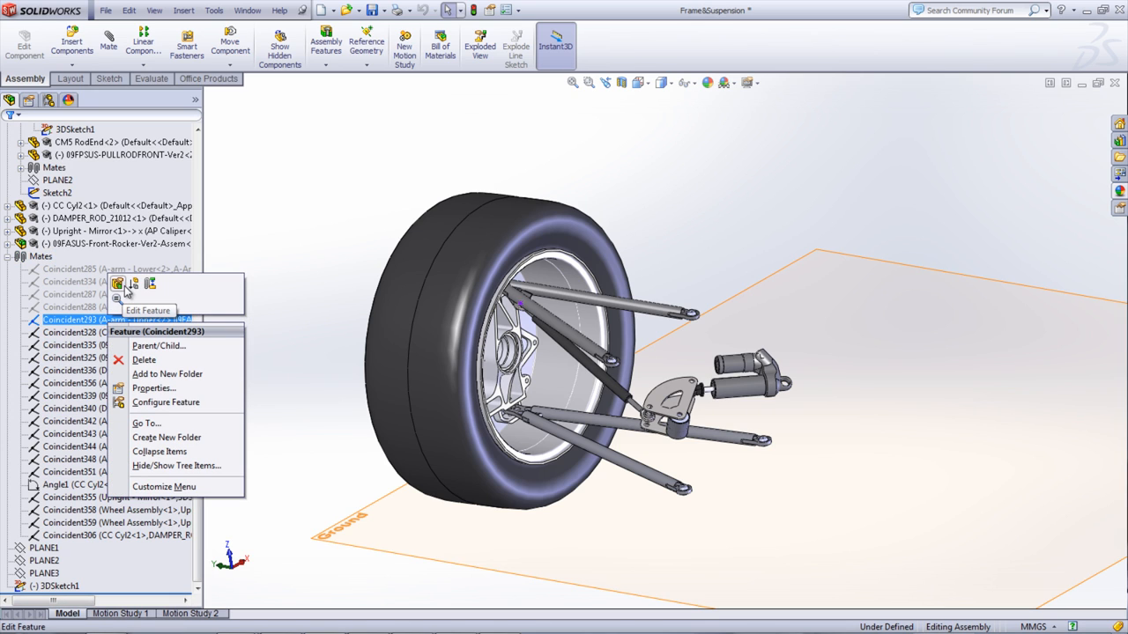
left_click(190, 613)
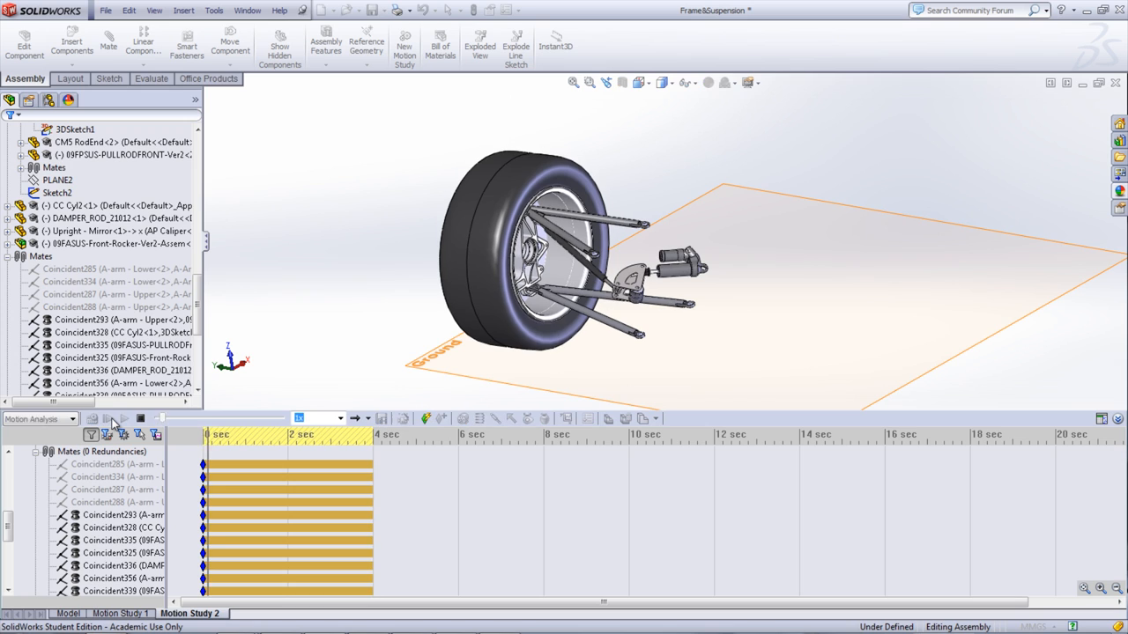